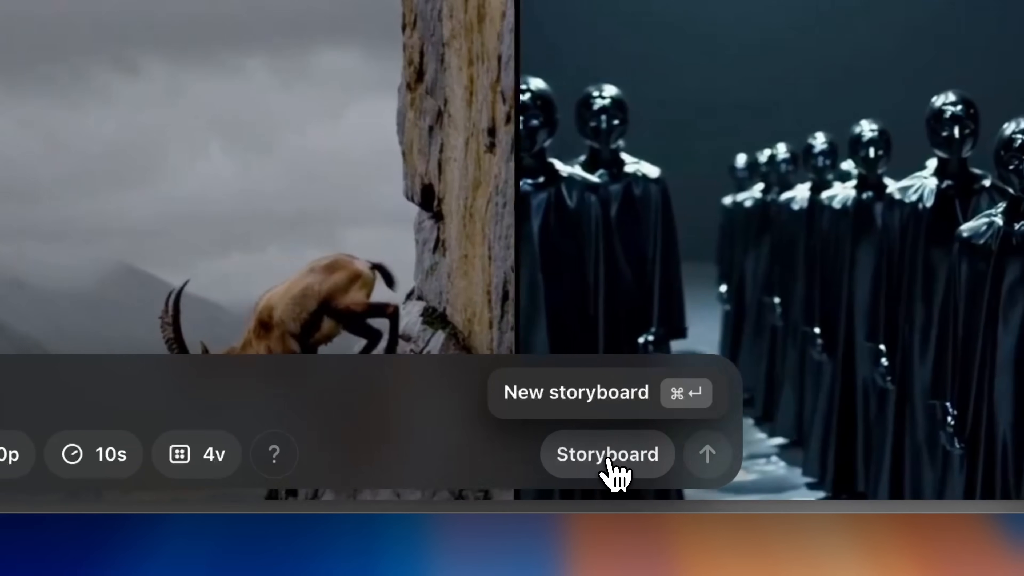
Start a new empty storyboard from the composer's Storyboard button.
left_click(606, 453)
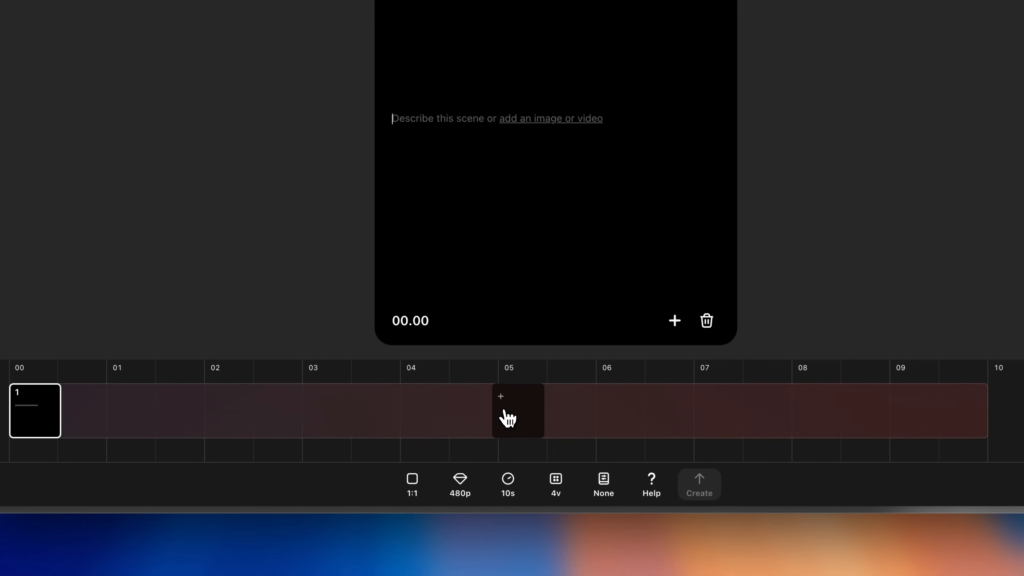
mouse_move(412, 484)
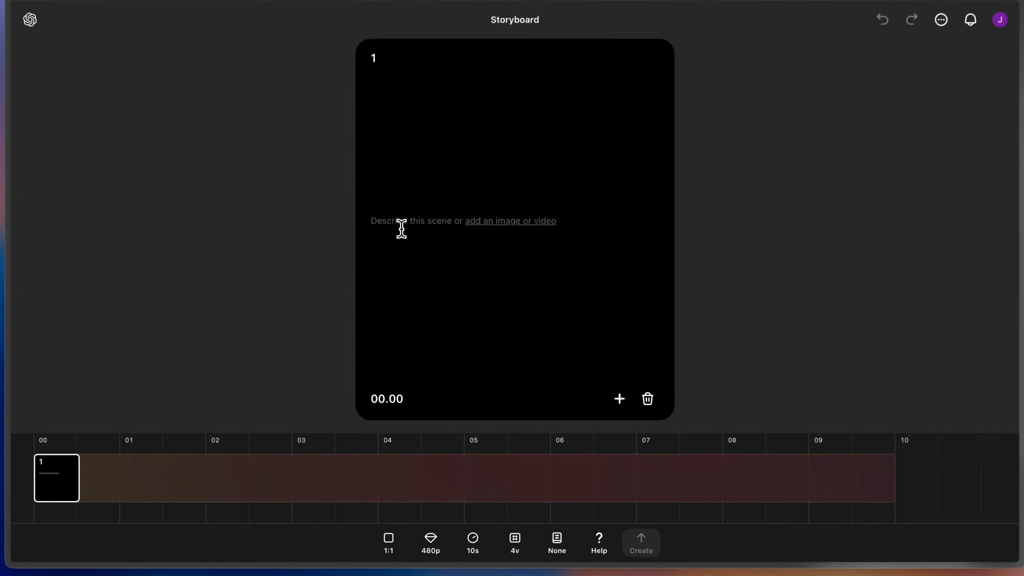
Describe card 1: 'A red-crowned crane with a yellow tail stands by the stream with its head held high'.
type("A red-crowned crane with a yellow tail stands by the stream with its head held high, looking around. The colors are pastel and there are slight reflections off the water in the stream.")
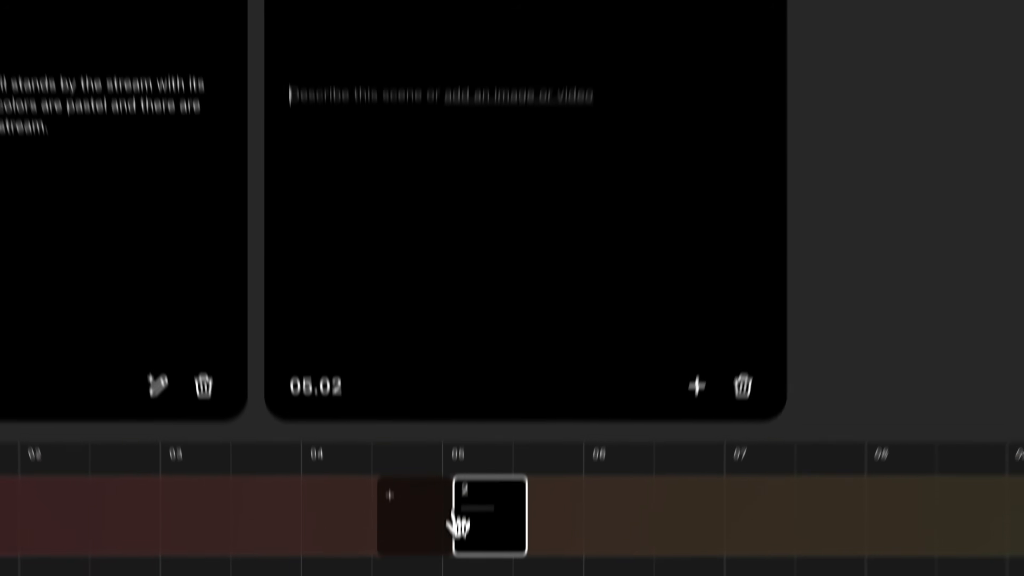
Describe card 2 near five seconds: 'the crane dips it's head into the water'.
type("the crane dips it's head into the water")
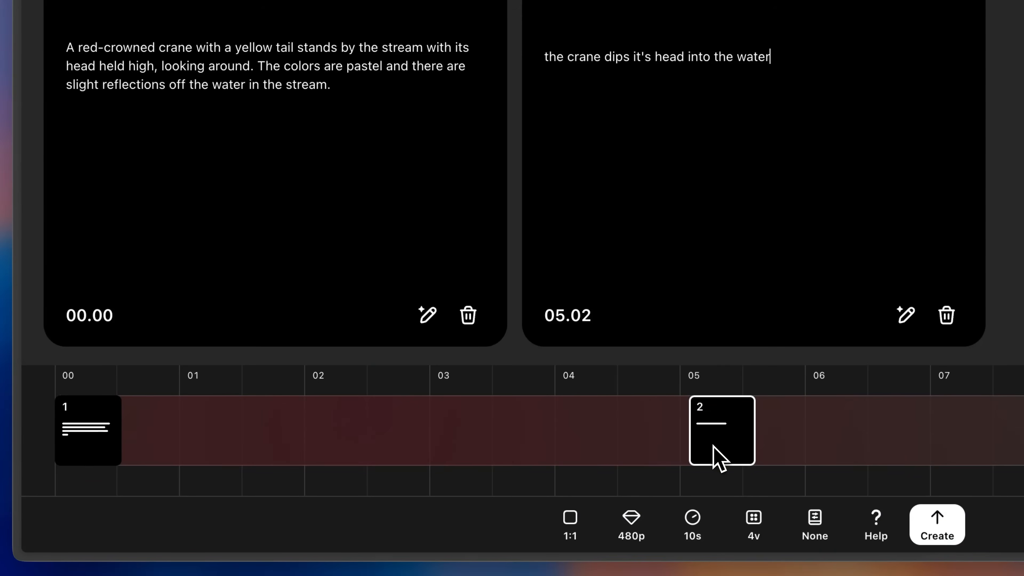
Reposition the second scene card along the timeline, settling it at about 04.28.
left_click_drag(721, 430, 338, 429)
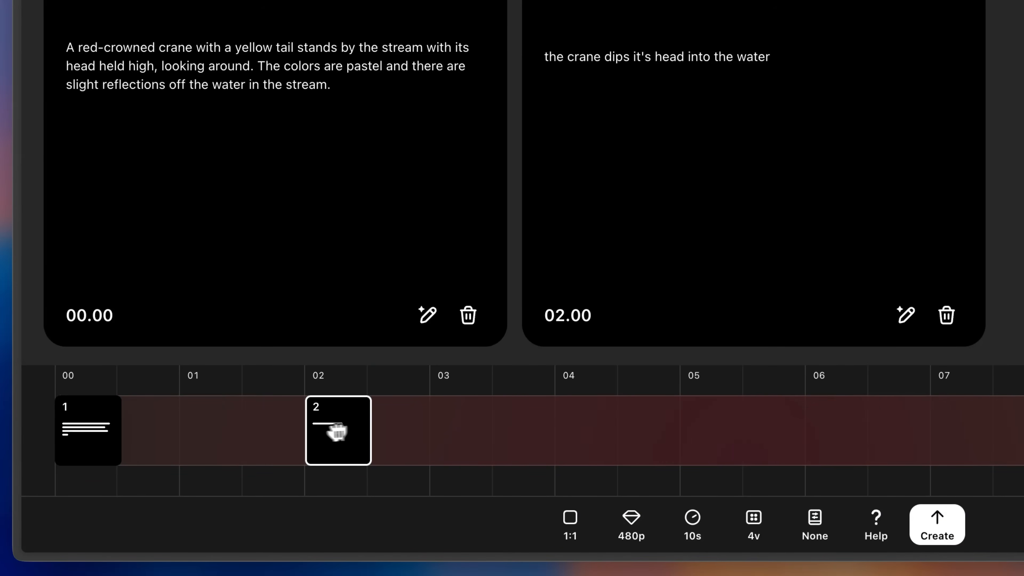
left_click_drag(337, 430, 221, 430)
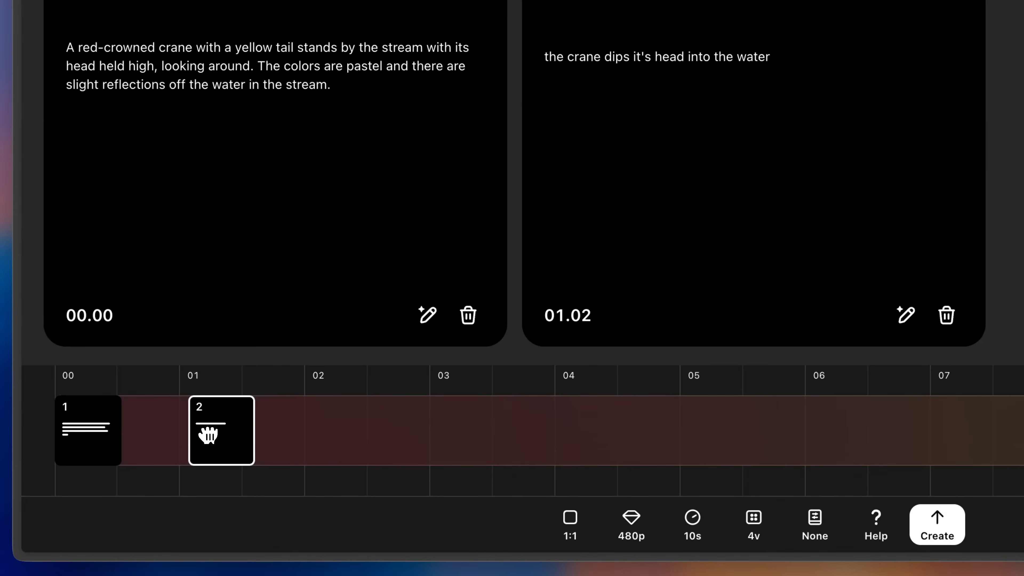
left_click_drag(221, 431, 424, 445)
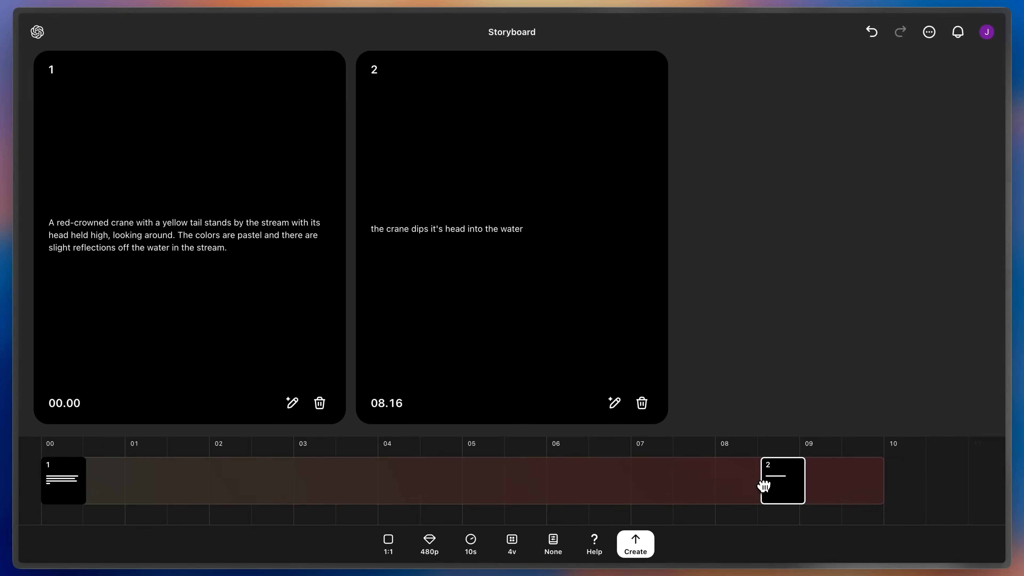
mouse_move(764, 486)
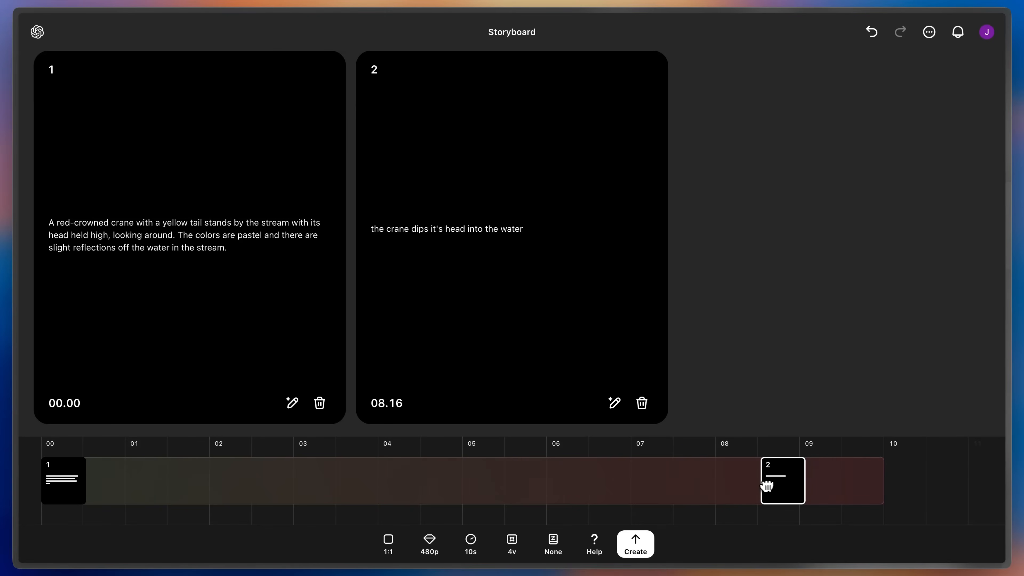
left_click_drag(782, 480, 501, 480)
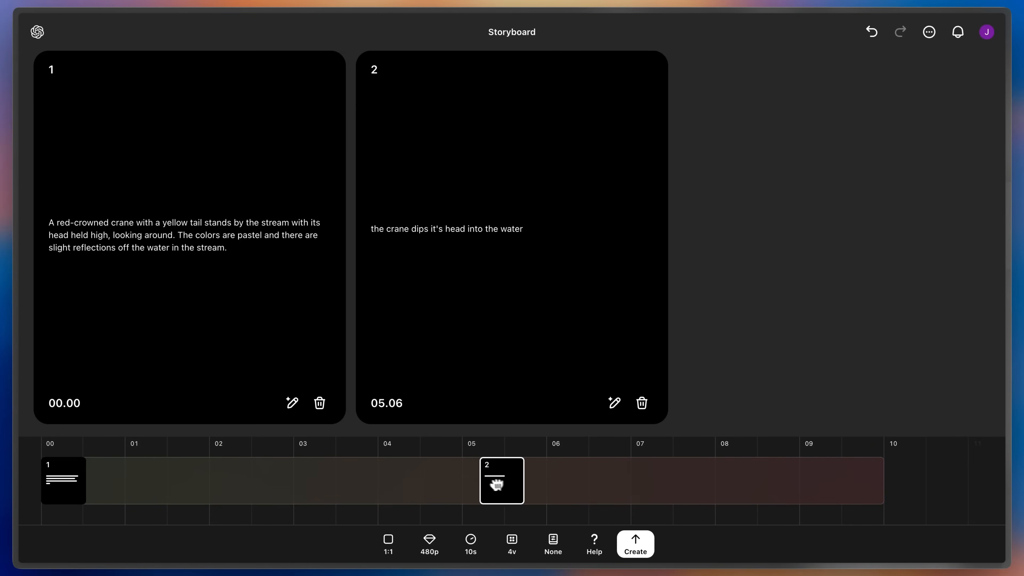
left_click_drag(501, 481, 478, 481)
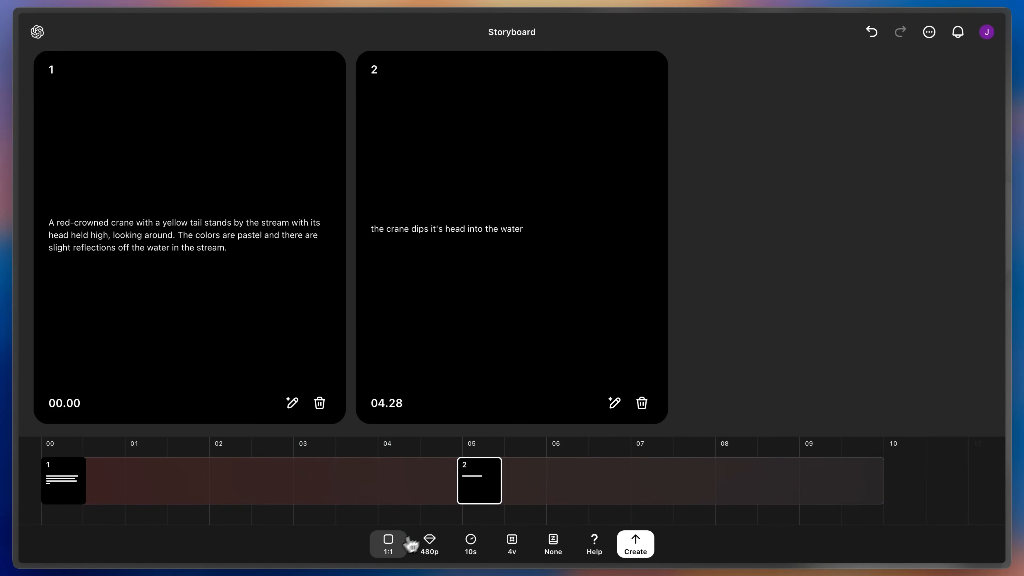
Set the aspect ratio to widescreen 16:9 and start generating the video.
left_click(388, 543)
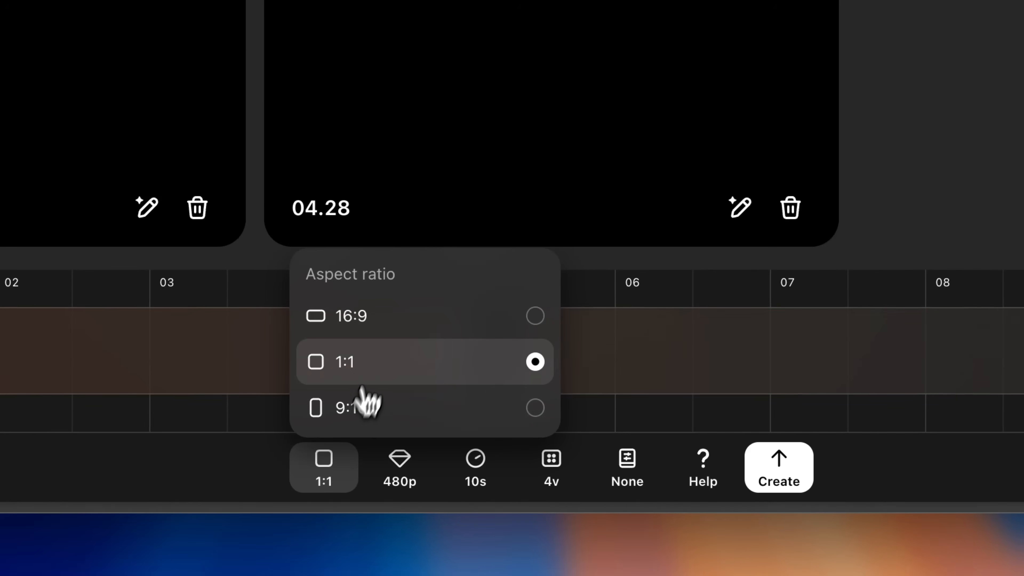
left_click(351, 316)
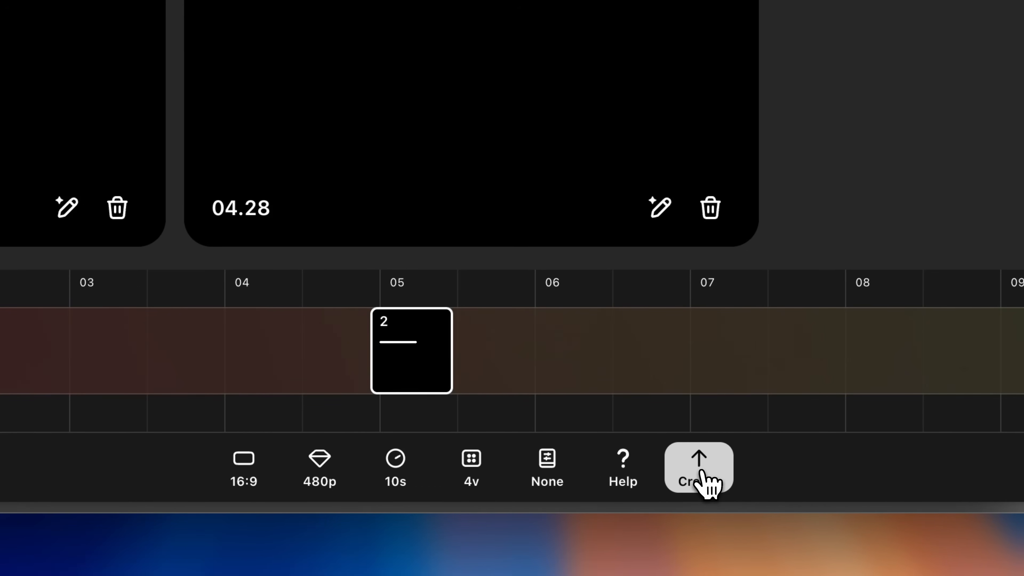
left_click(697, 467)
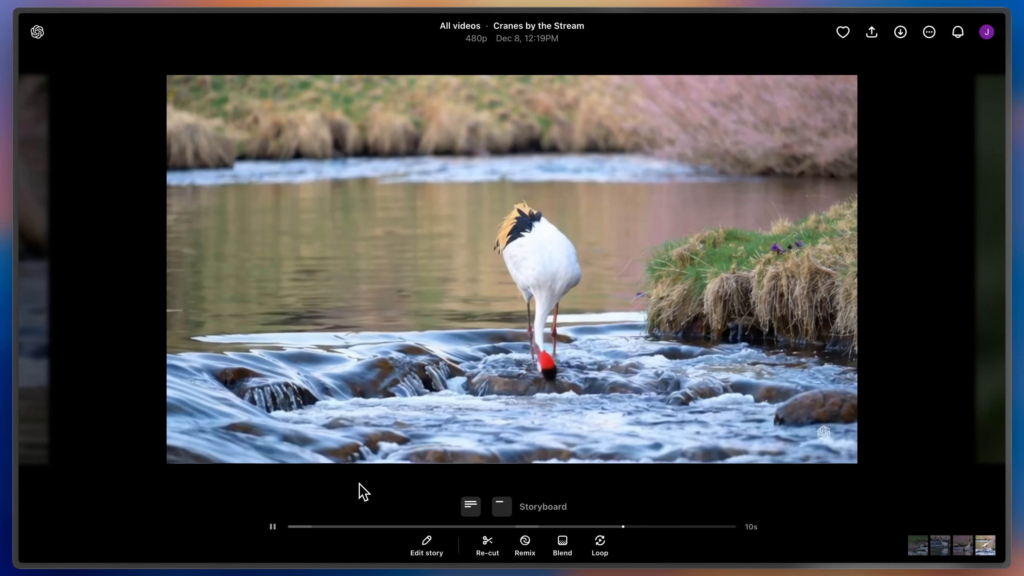
Show the first scene's crane description over the playing 'Cranes by the Stream' video.
left_click(470, 506)
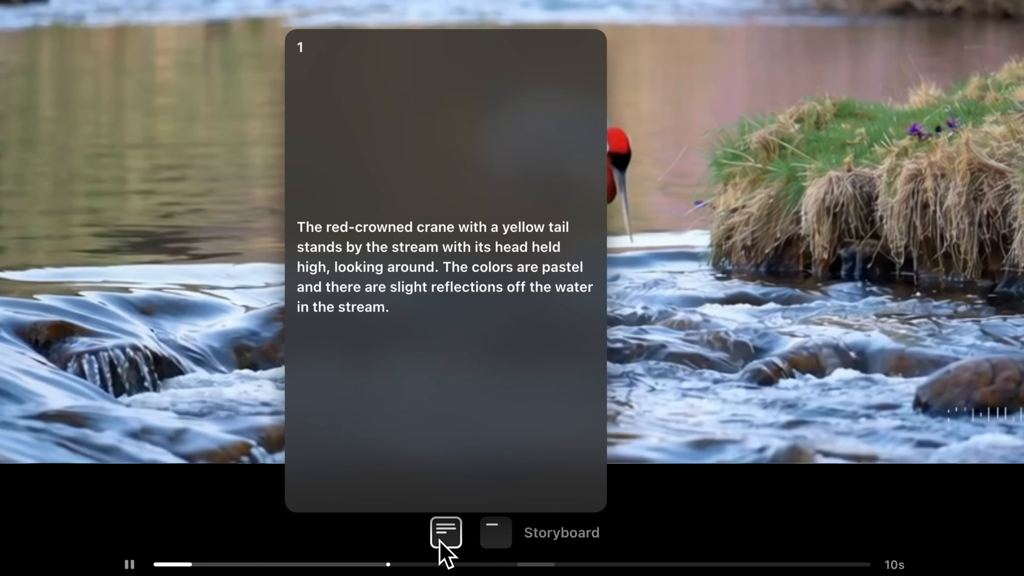